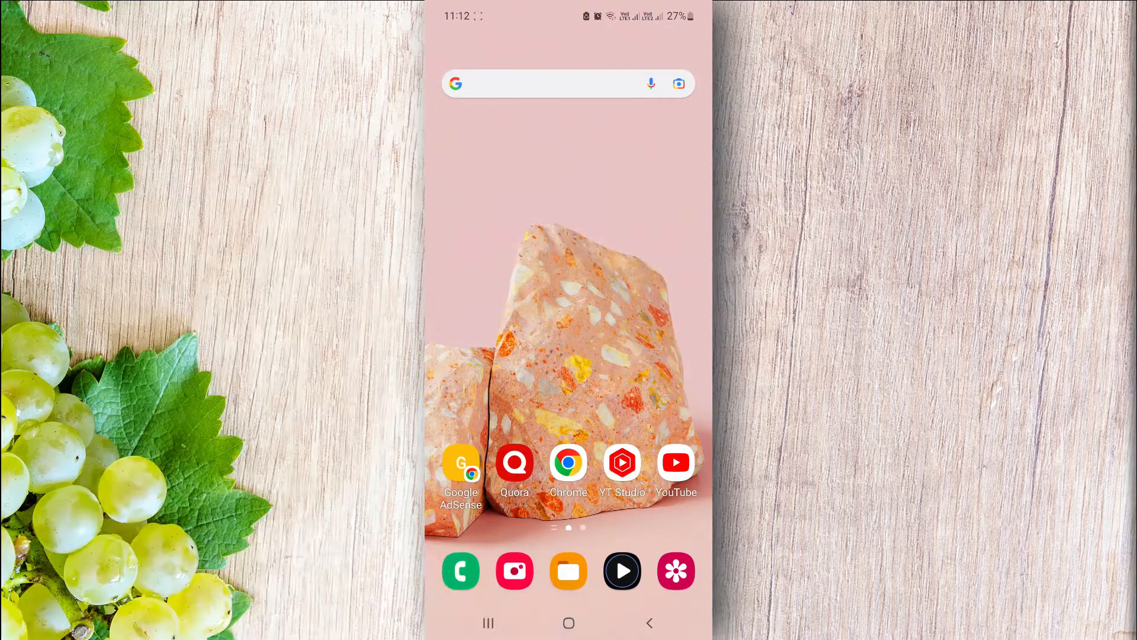
Search the Google Play Store for 'storage cleaner'
{"action": "scroll", "scroll_direction": "up", "scroll_amount": 3}
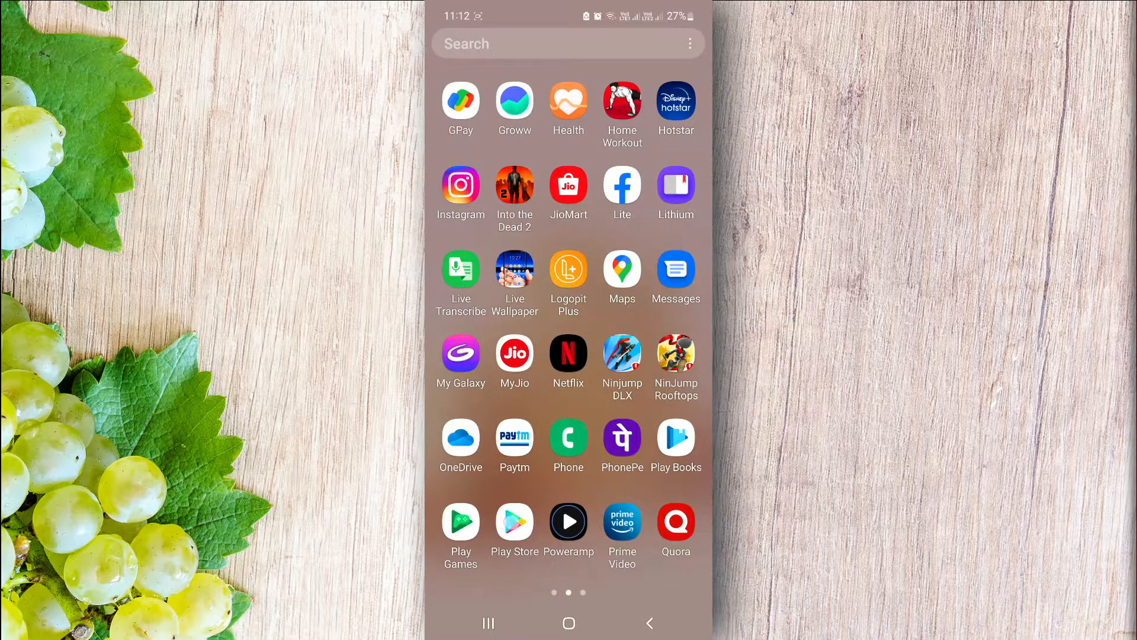
{"action": "left_click", "coordinate": [514, 520]}
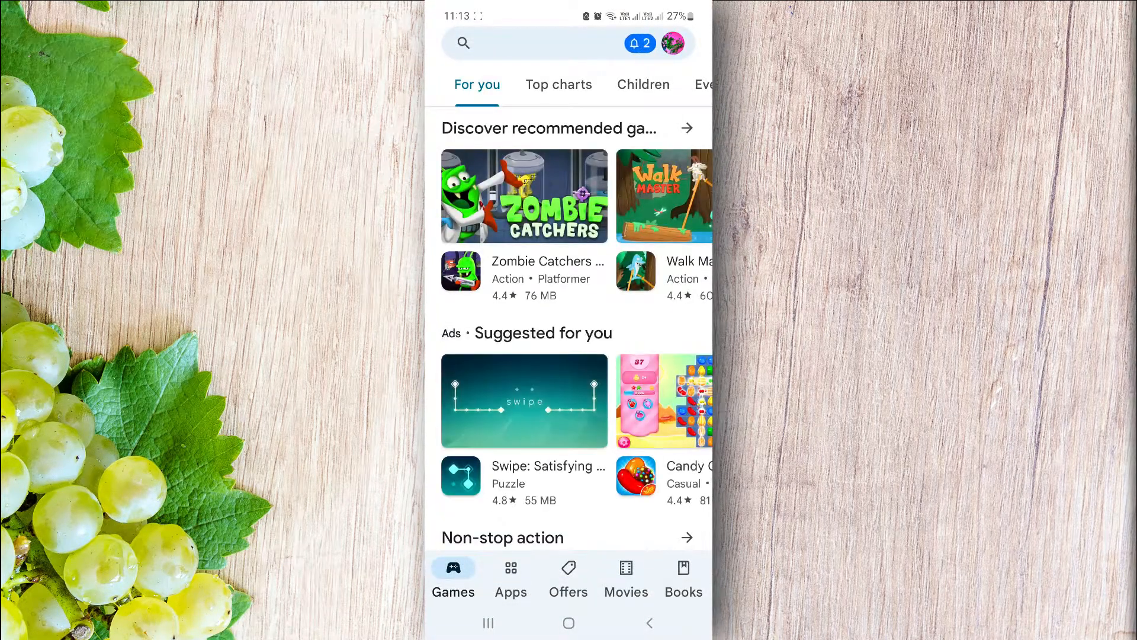
{"action": "type", "text": "storage c"}
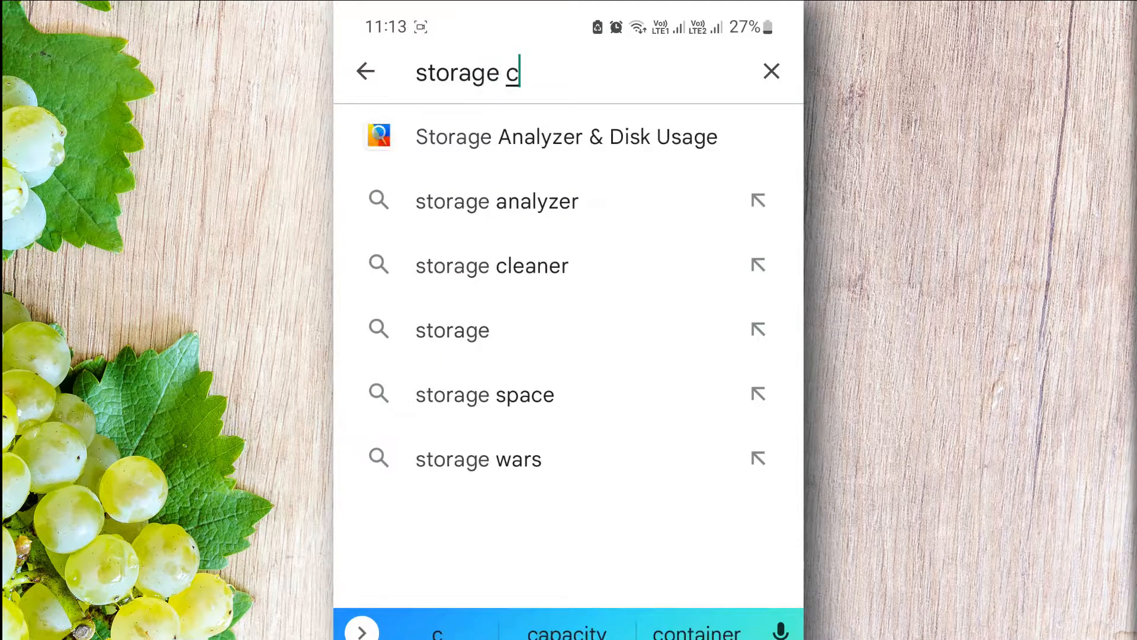
{"action": "left_click", "coordinate": [491, 265]}
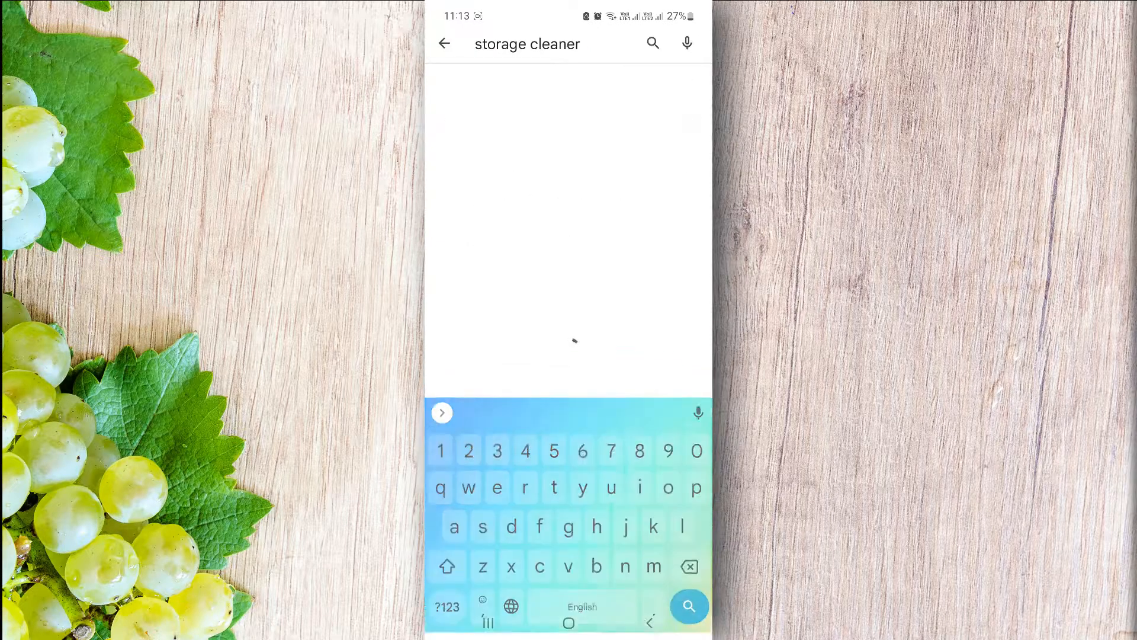
{"action": "left_click", "coordinate": [688, 606]}
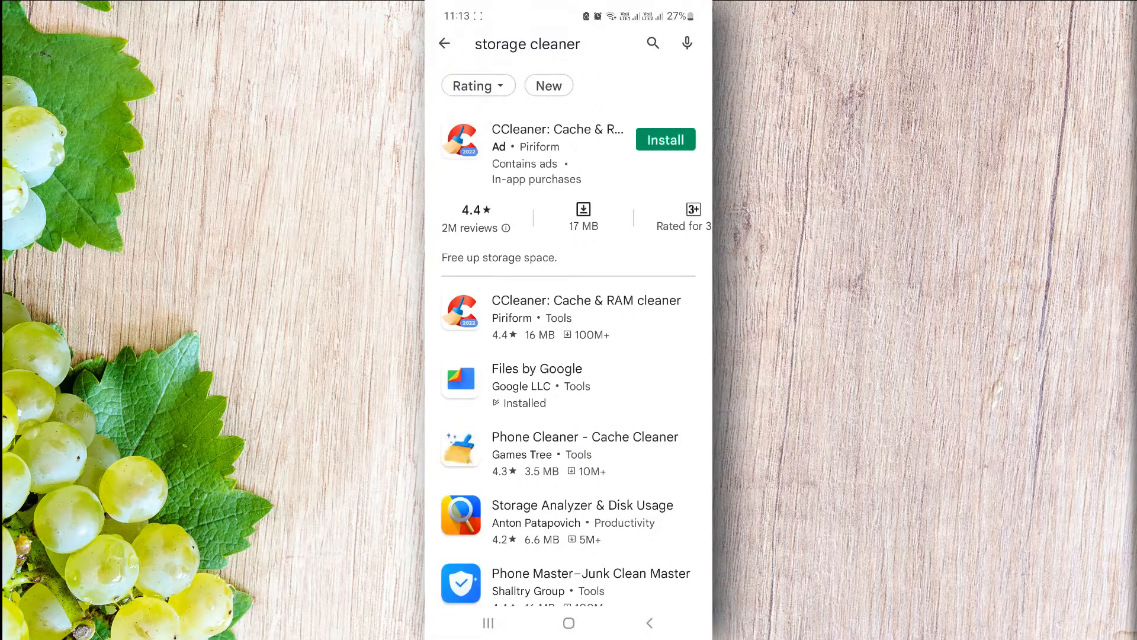
Start installing Phone Cleaner - Cache Cleaner from its store page
{"action": "left_click", "coordinate": [584, 436]}
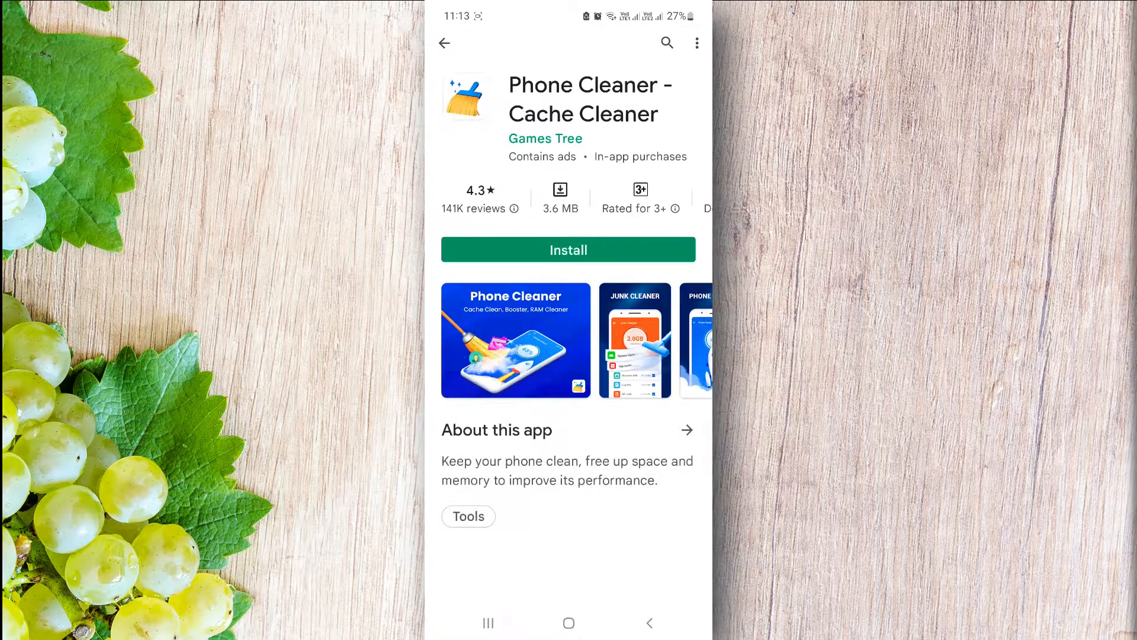
{"action": "left_click", "coordinate": [569, 249]}
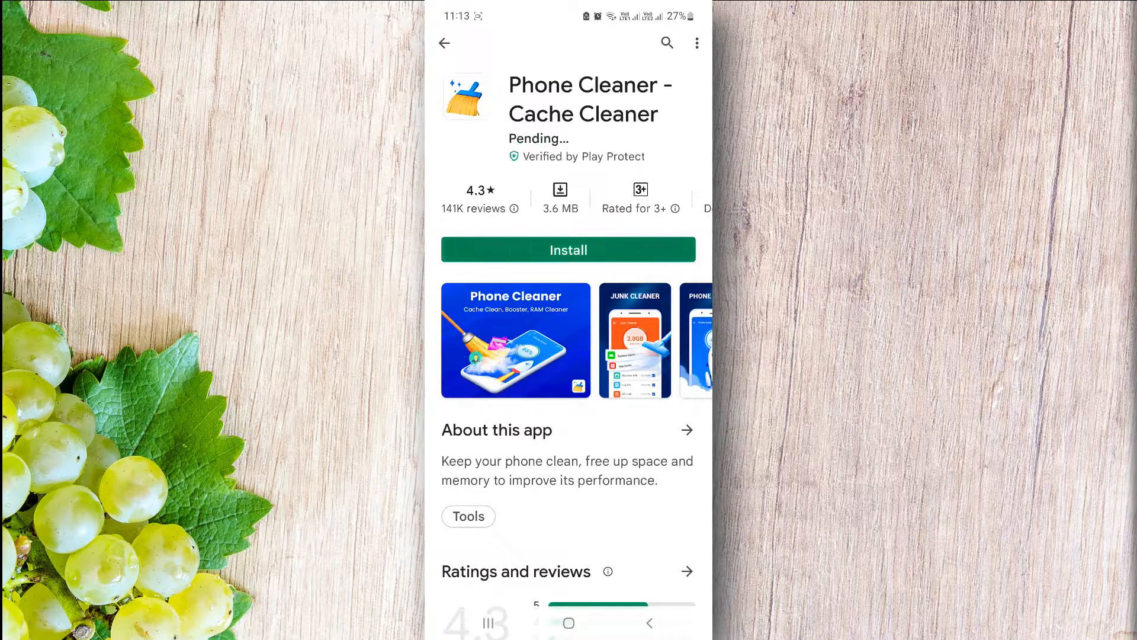
{"action": "left_click", "coordinate": [568, 250]}
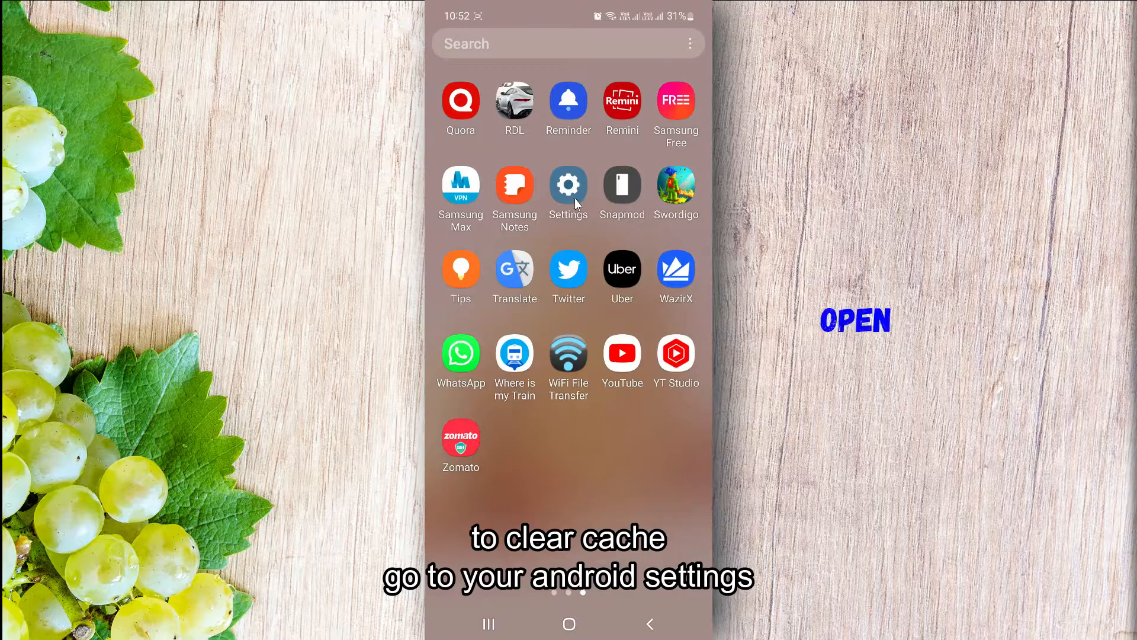
Search Android Settings for 'apps' and open the Apps result
{"action": "left_click", "coordinate": [568, 185]}
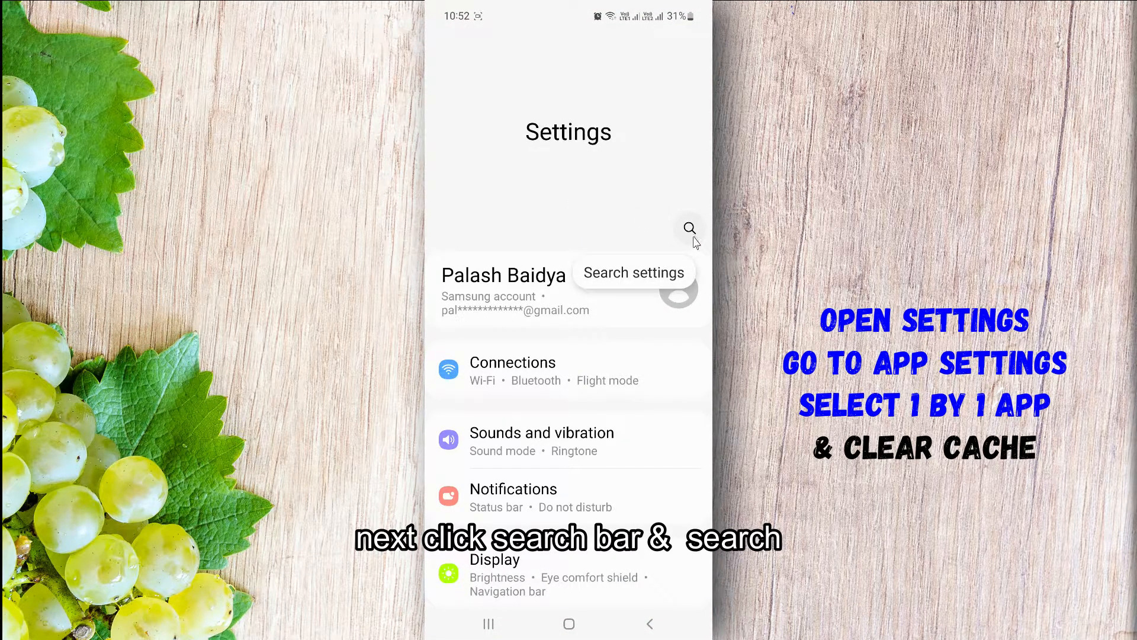
{"action": "left_click", "coordinate": [688, 227]}
{"action": "type", "text": "apps"}
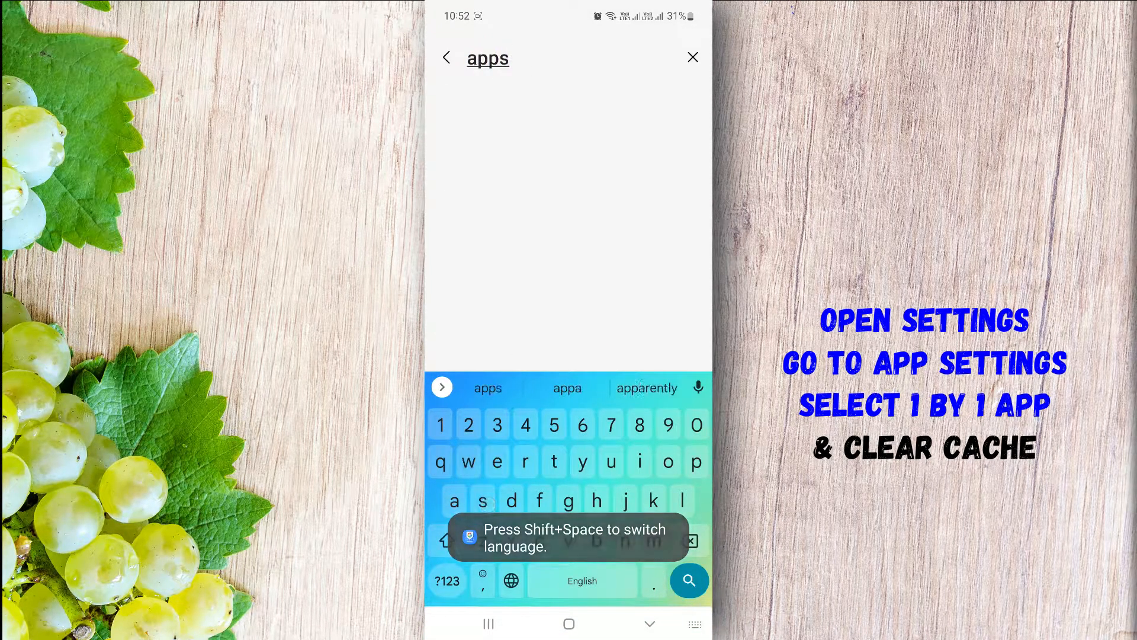
{"action": "left_click", "coordinate": [687, 580]}
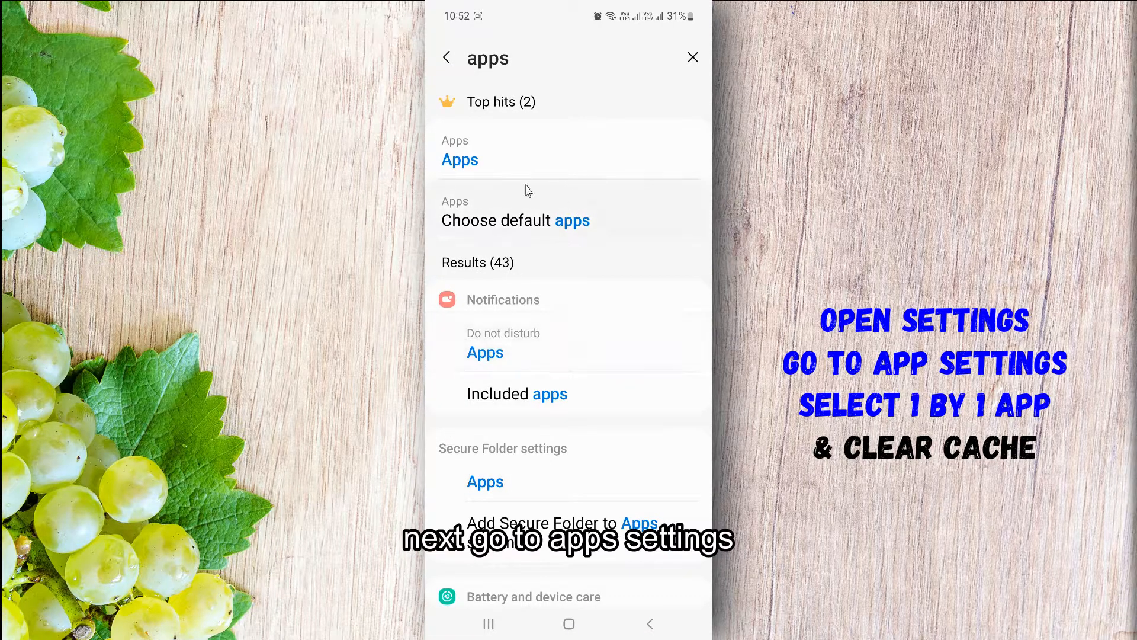
{"action": "left_click", "coordinate": [459, 159]}
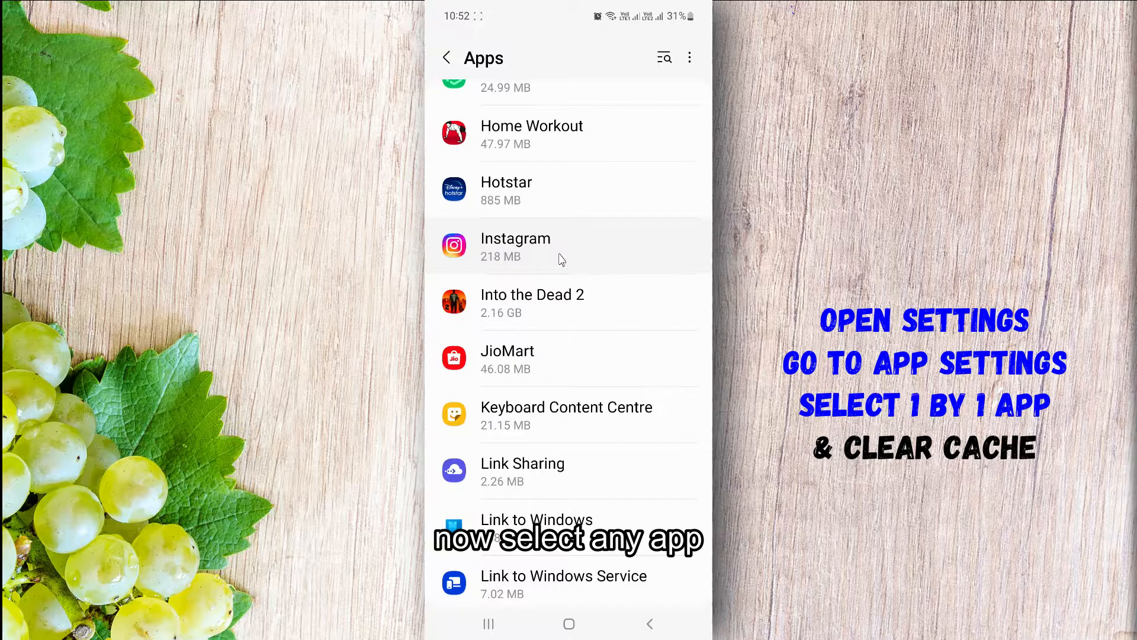
Clear Instagram's 19.83 MB cache from its app storage page
{"action": "left_click", "coordinate": [515, 247]}
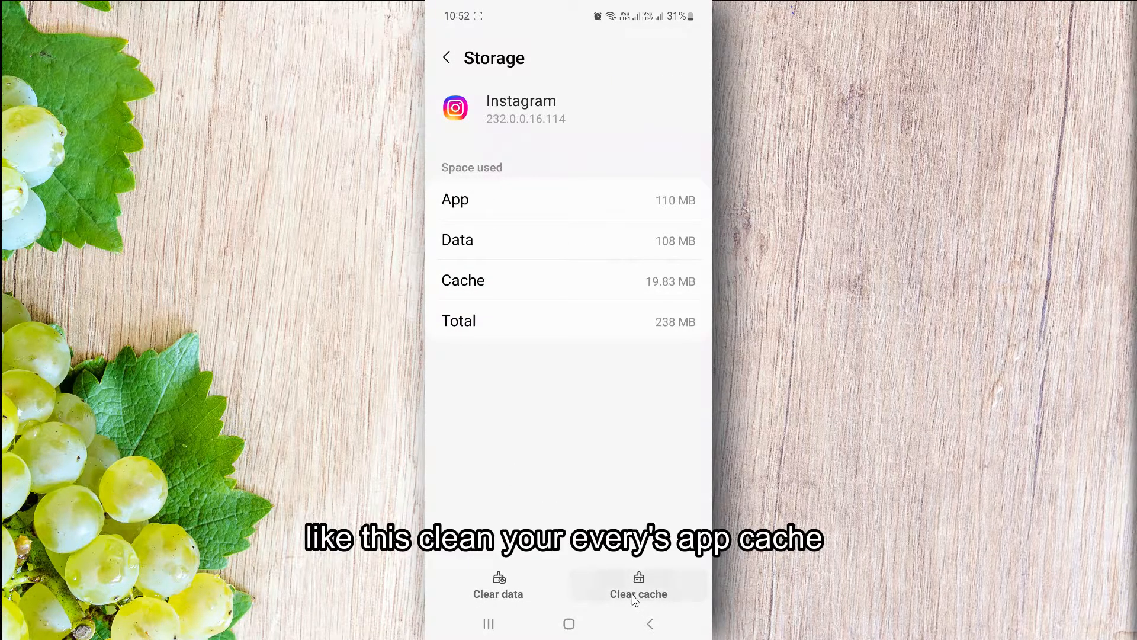
{"action": "left_click", "coordinate": [637, 585]}
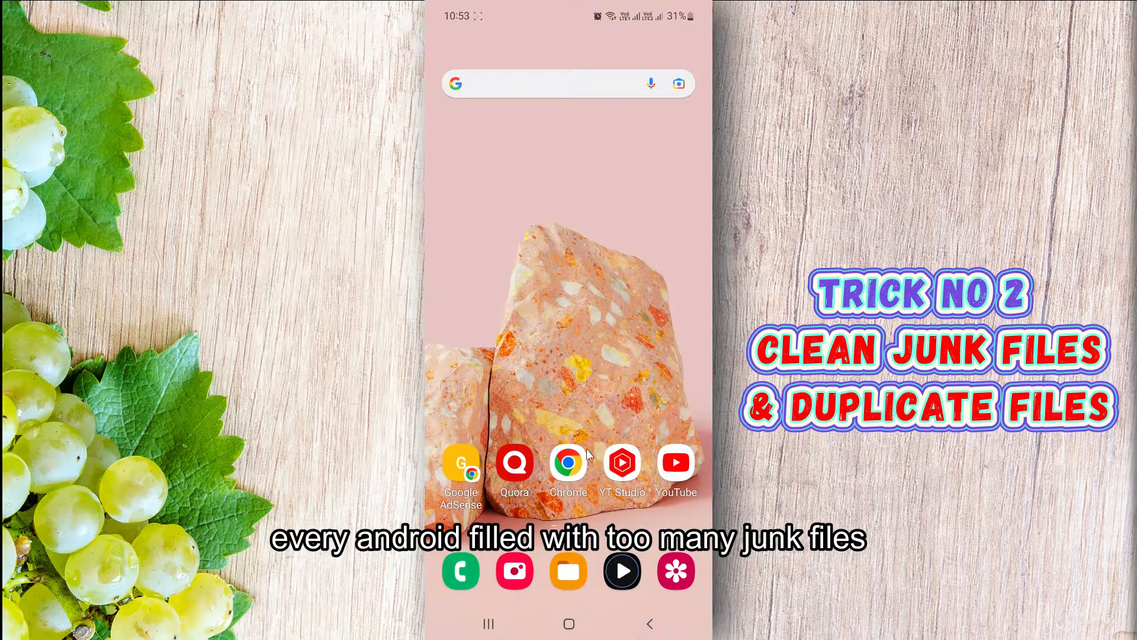
Search the Google Play Store for 'google file manager'
{"action": "scroll", "scroll_direction": "up", "scroll_amount": 3}
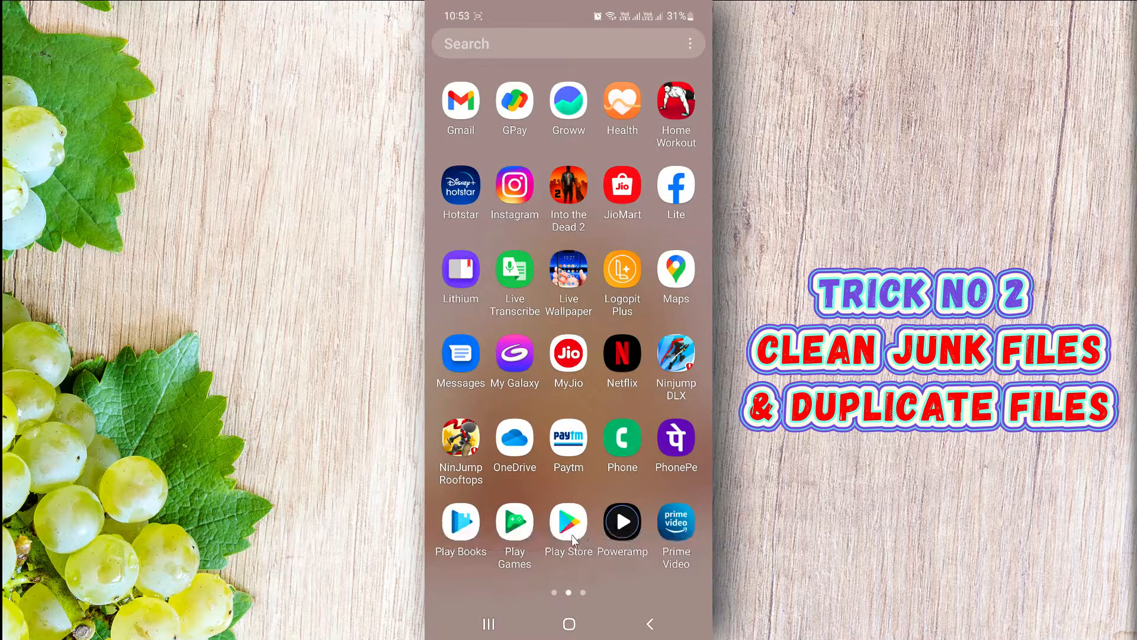
{"action": "left_click", "coordinate": [568, 521]}
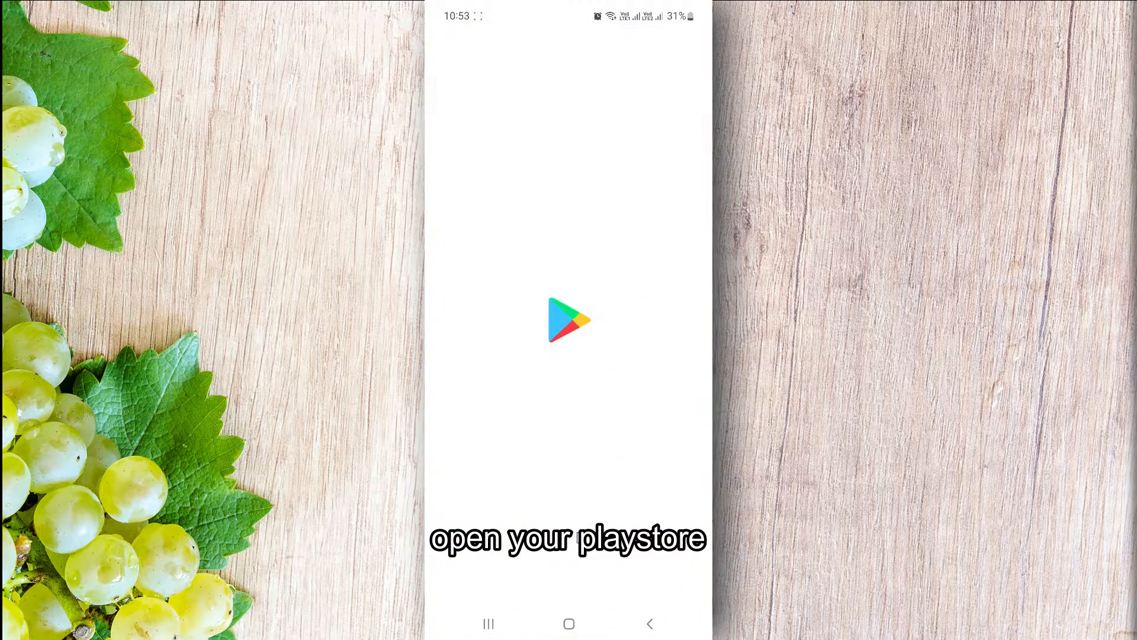
{"action": "left_click", "coordinate": [569, 320]}
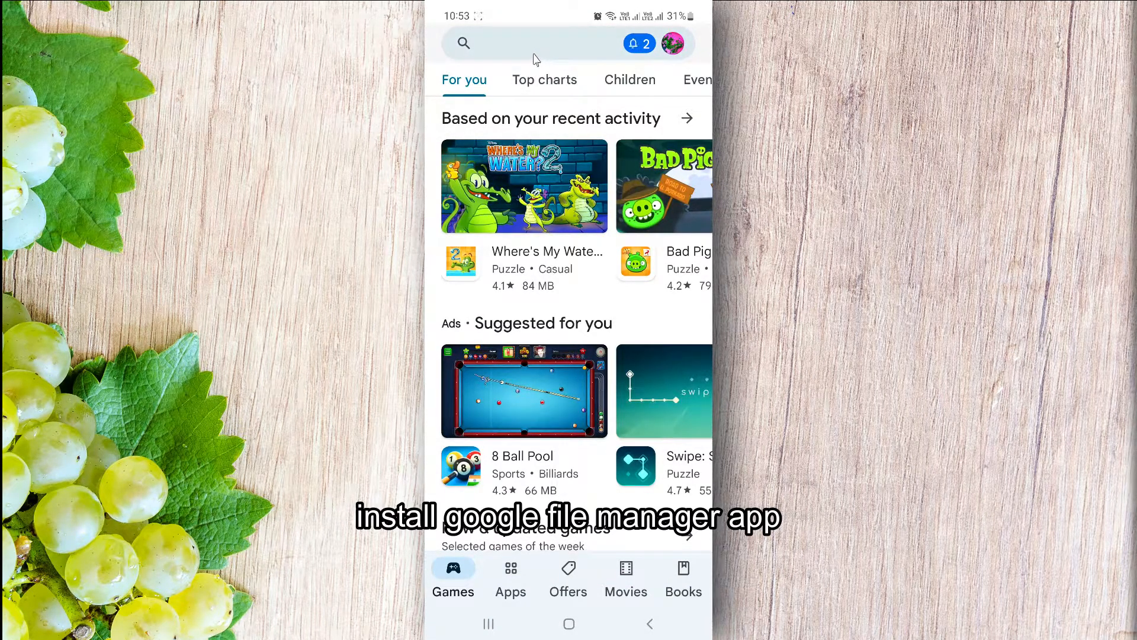
{"action": "left_click", "coordinate": [508, 43]}
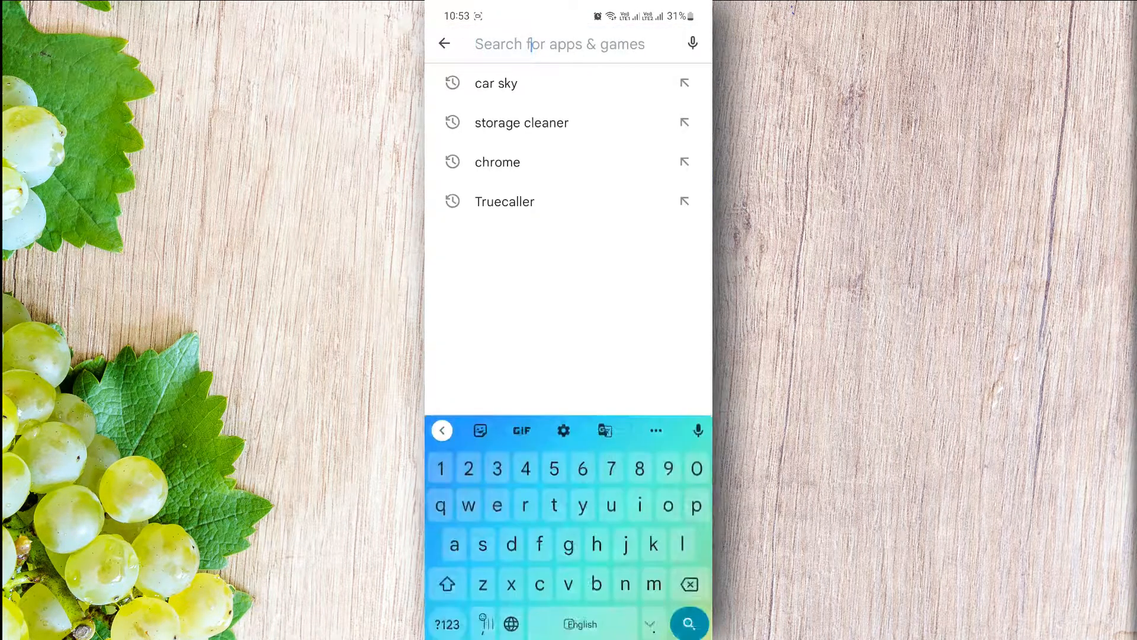
{"action": "type", "text": "google fill"}
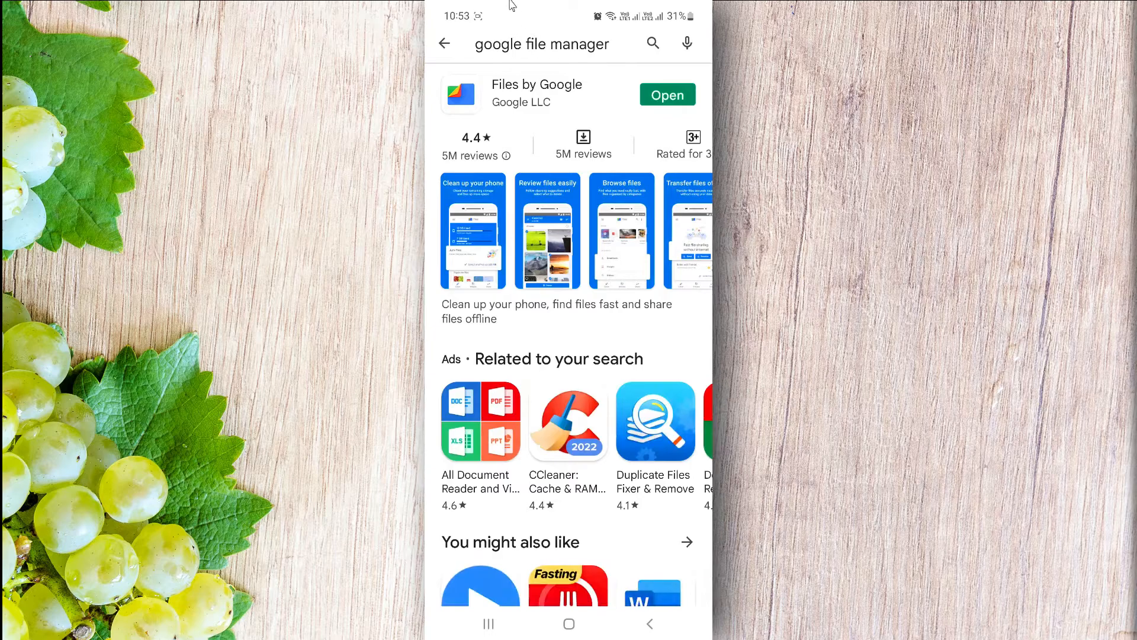
Launch Files by Google from its Play Store result page
{"action": "left_click", "coordinate": [536, 94]}
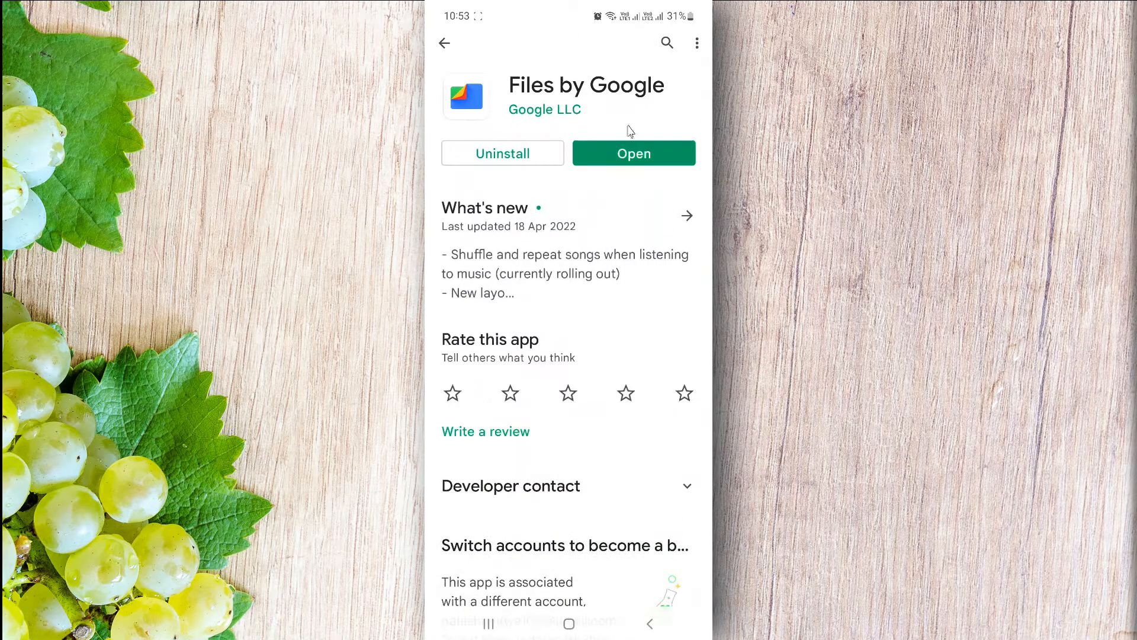
{"action": "mouse_move", "coordinate": [611, 160]}
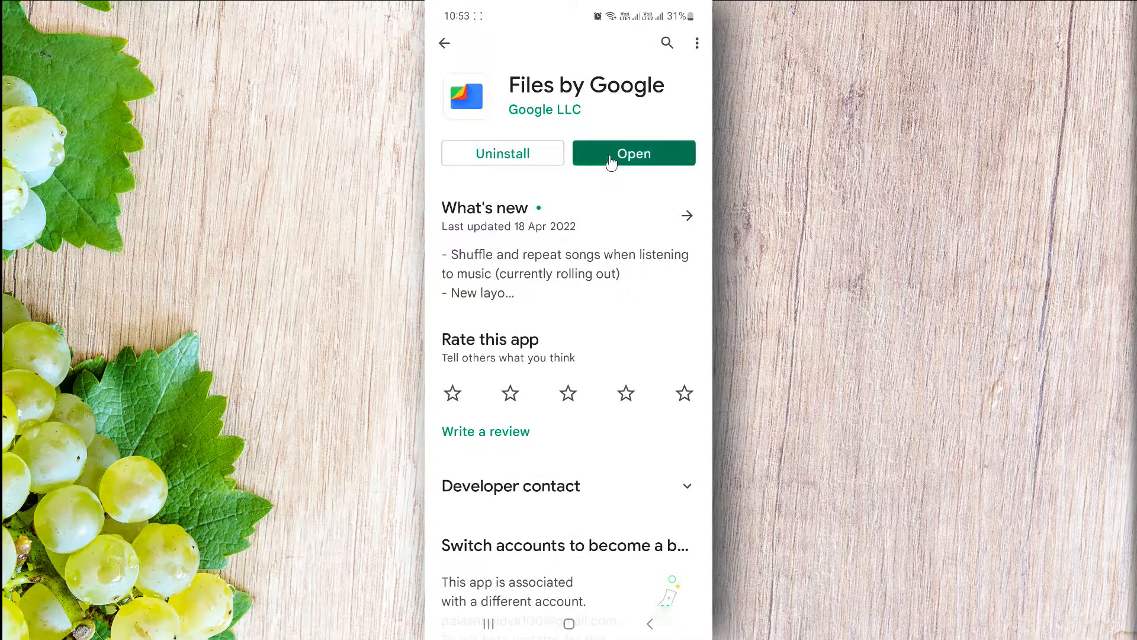
{"action": "left_click", "coordinate": [633, 153]}
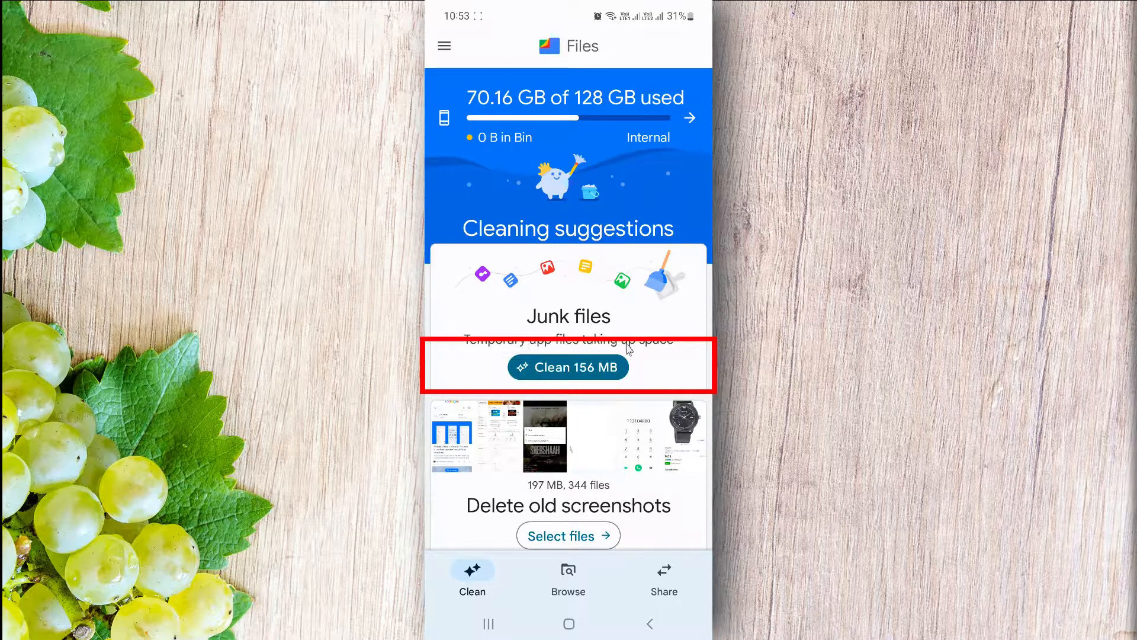
{"action": "mouse_move", "coordinate": [598, 385]}
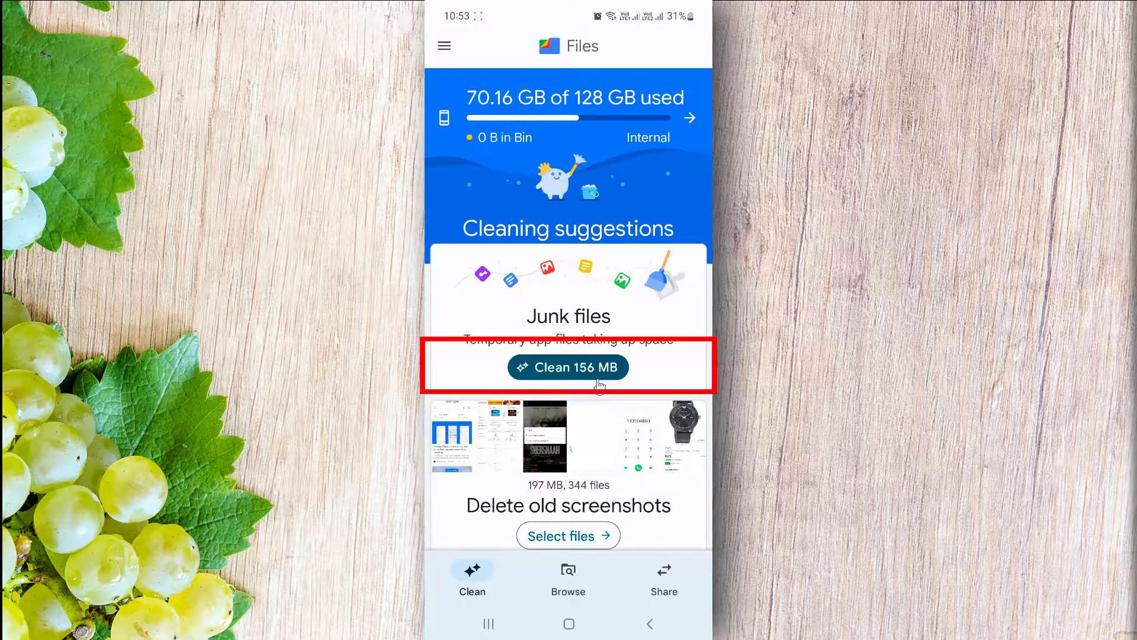
{"action": "left_click", "coordinate": [568, 368]}
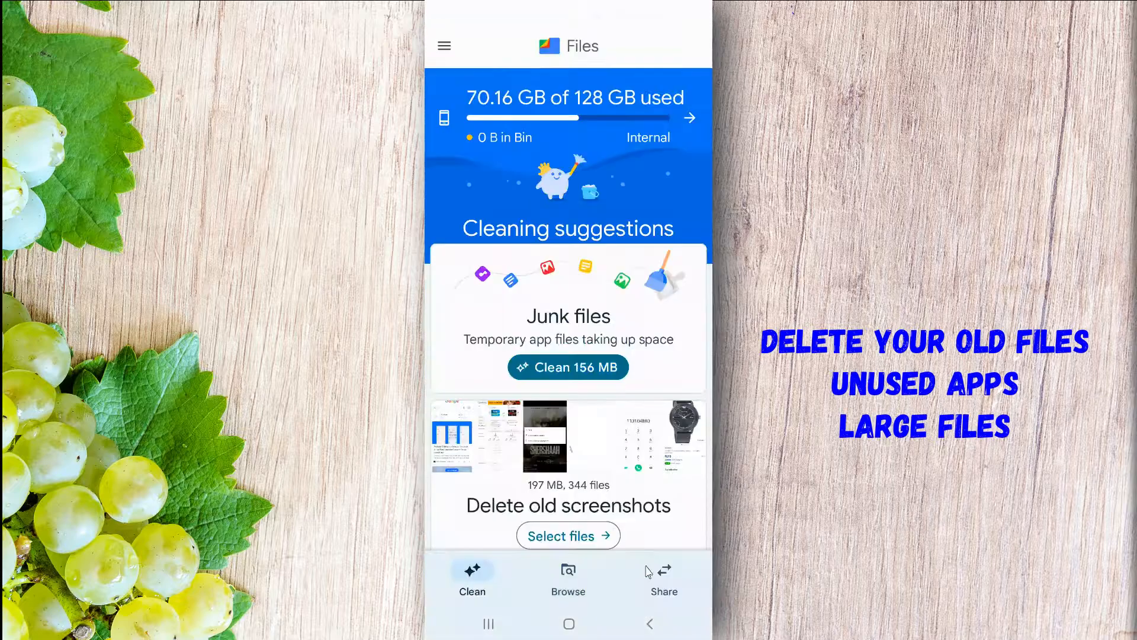
{"action": "scroll", "scroll_direction": "down", "scroll_amount": 3}
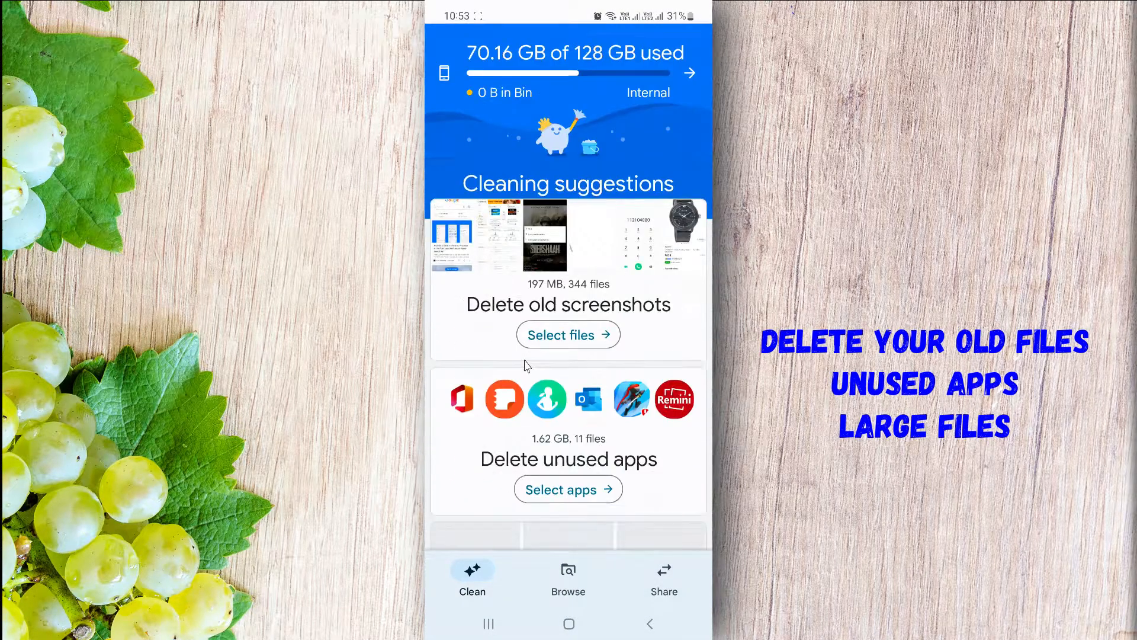
{"action": "mouse_move", "coordinate": [584, 257]}
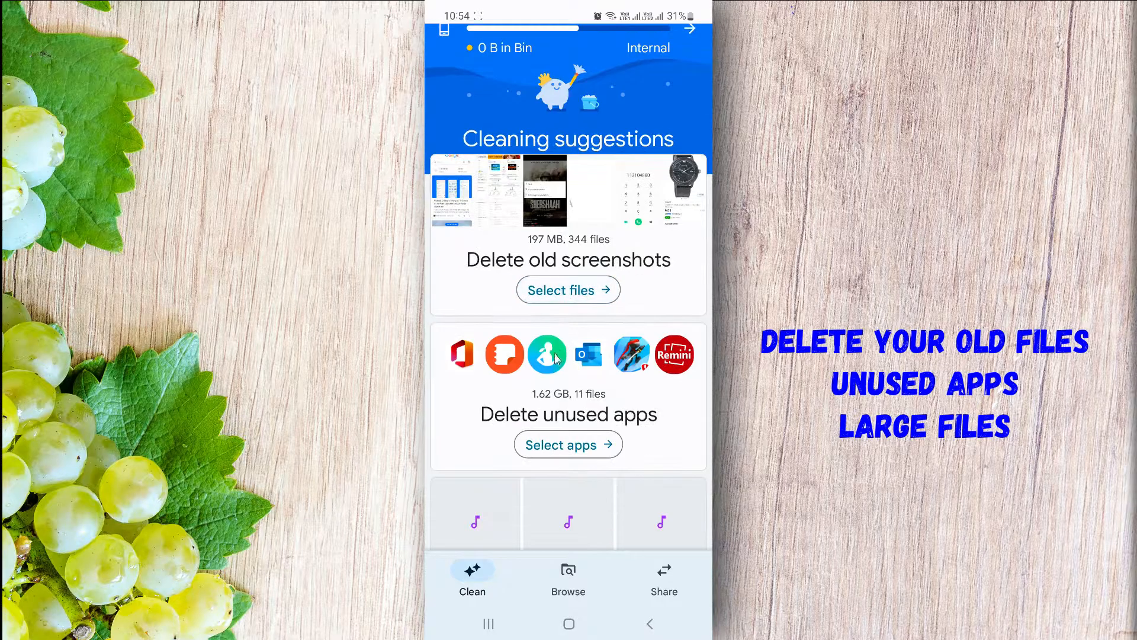
{"action": "scroll", "scroll_direction": "up", "scroll_amount": 3}
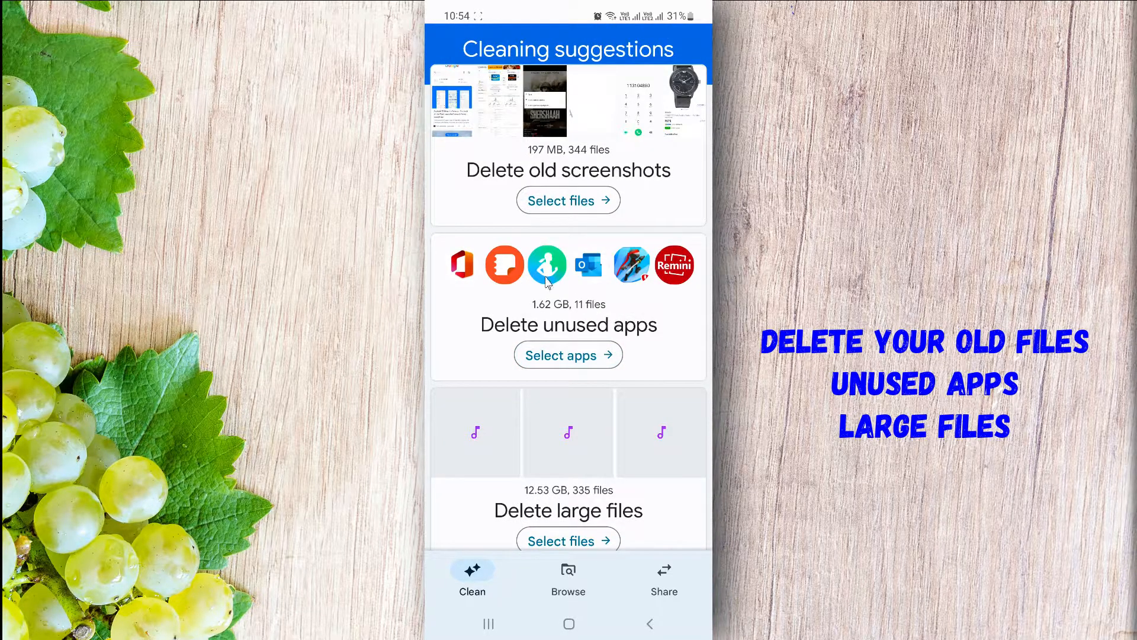